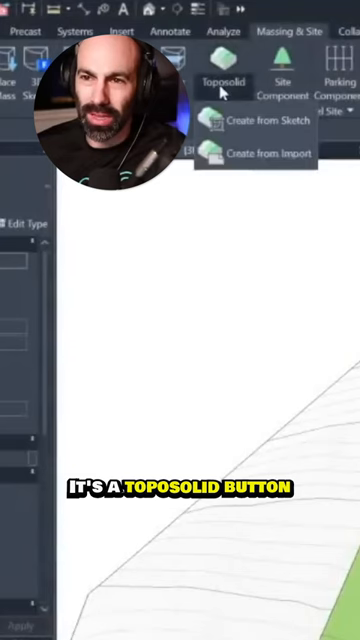
mouse_move(280, 196)
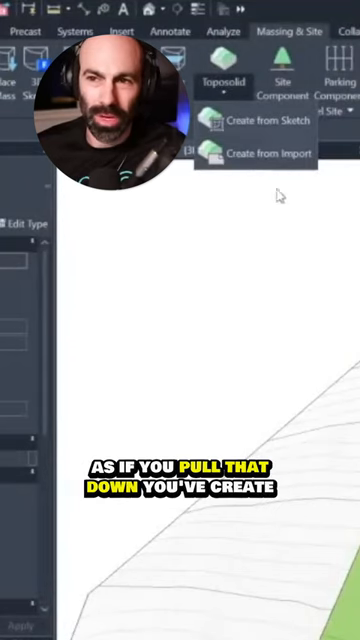